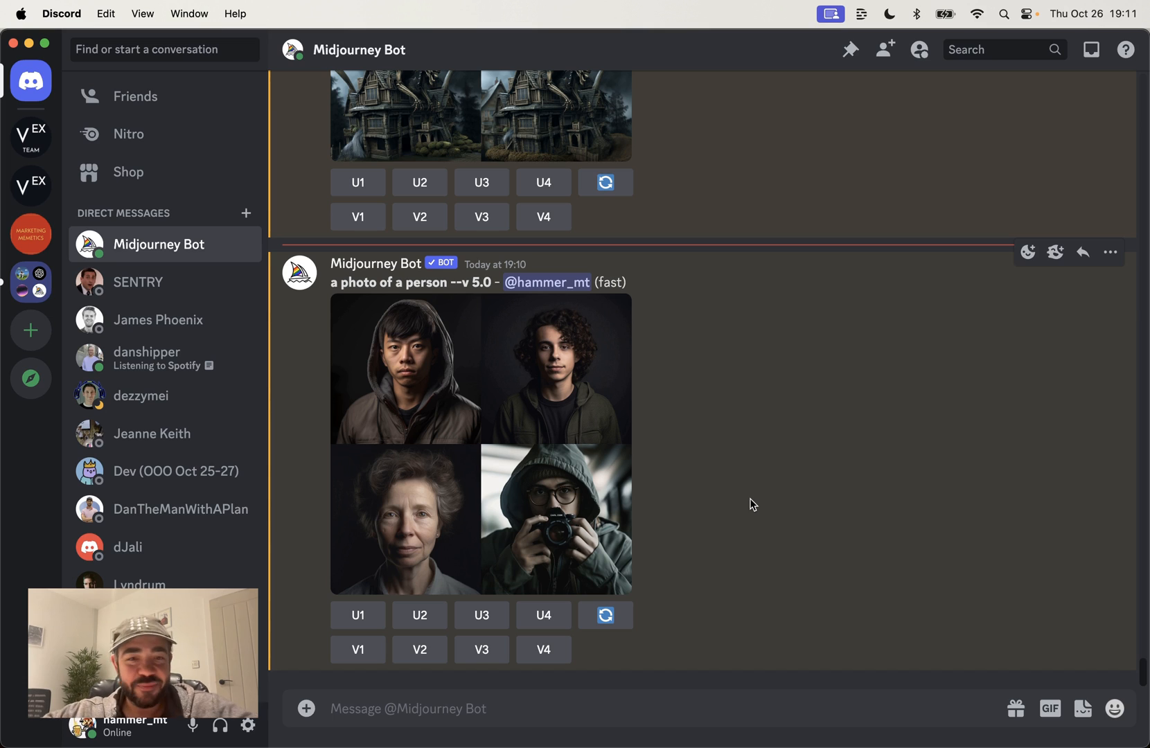
mouse_move(332, 283)
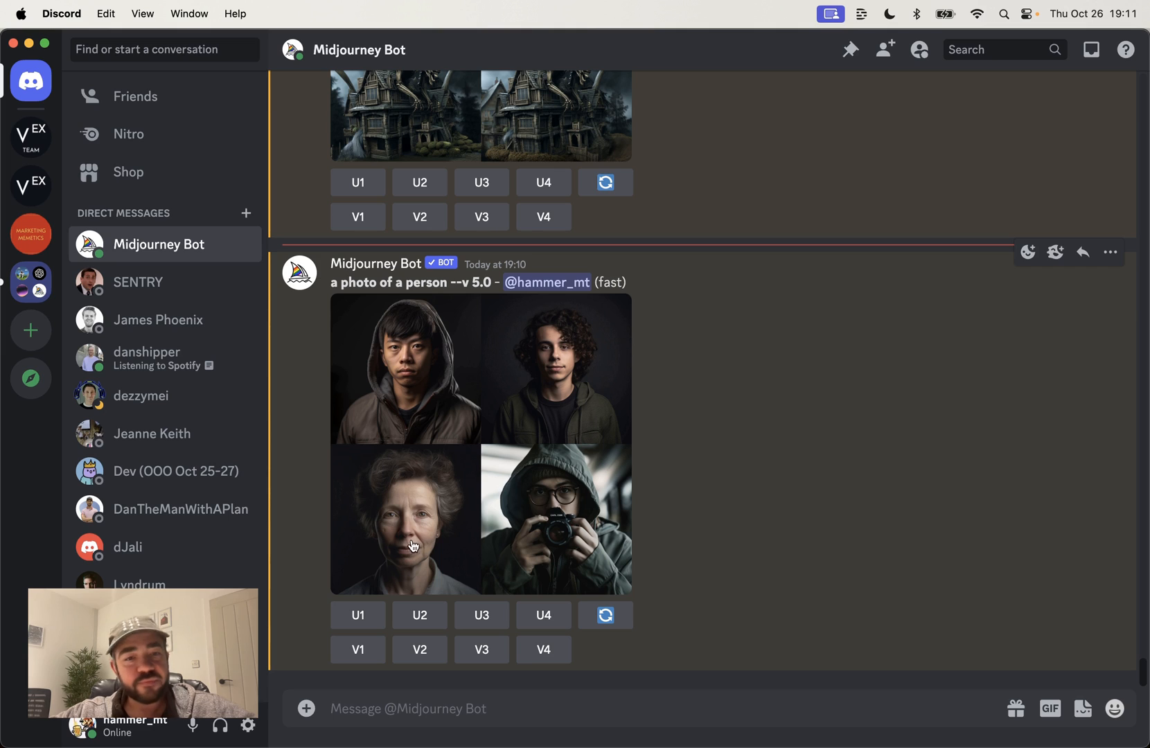
mouse_move(662, 429)
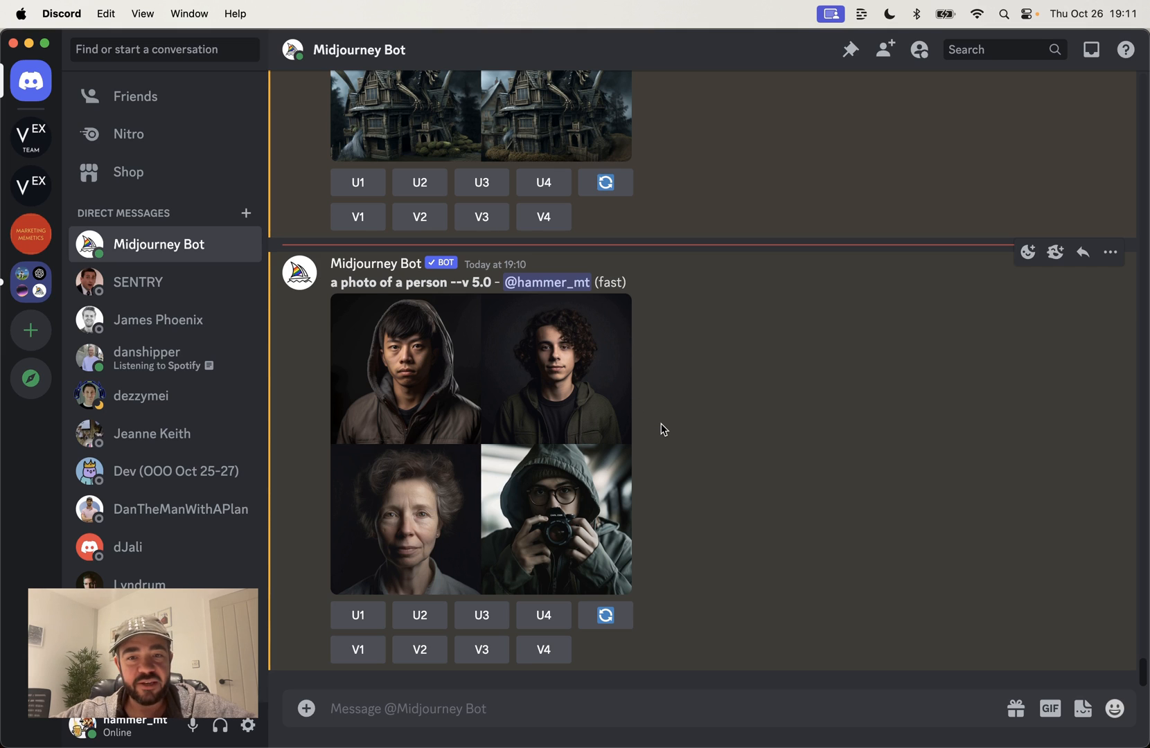
mouse_move(557, 639)
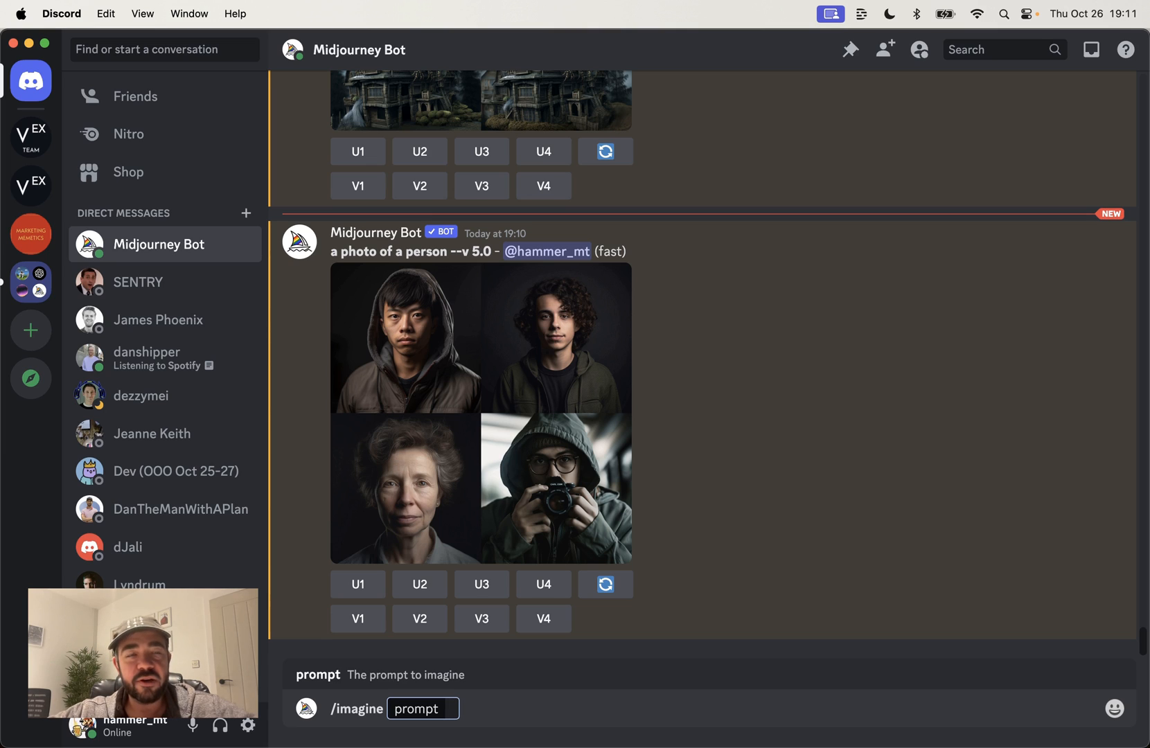
Submit /imagine prompts 'a photo of emma watson' and 'a photo of emma watson as a pirate'.
type("a photo of")
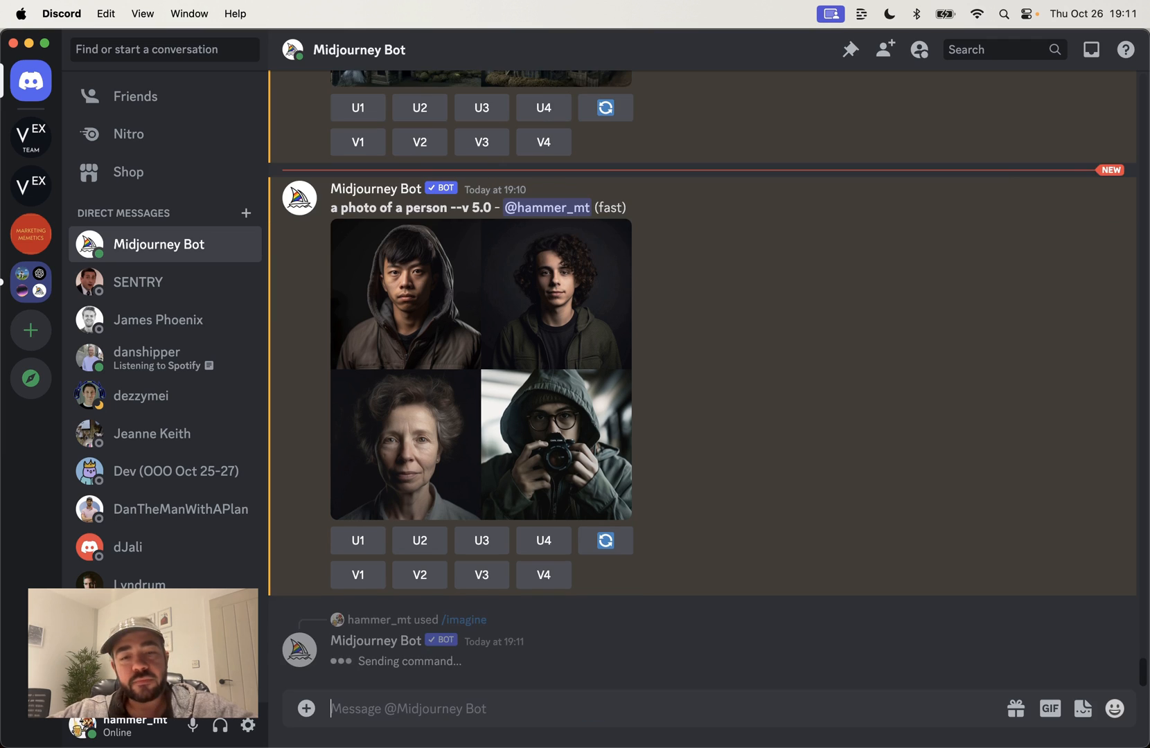
type("/")
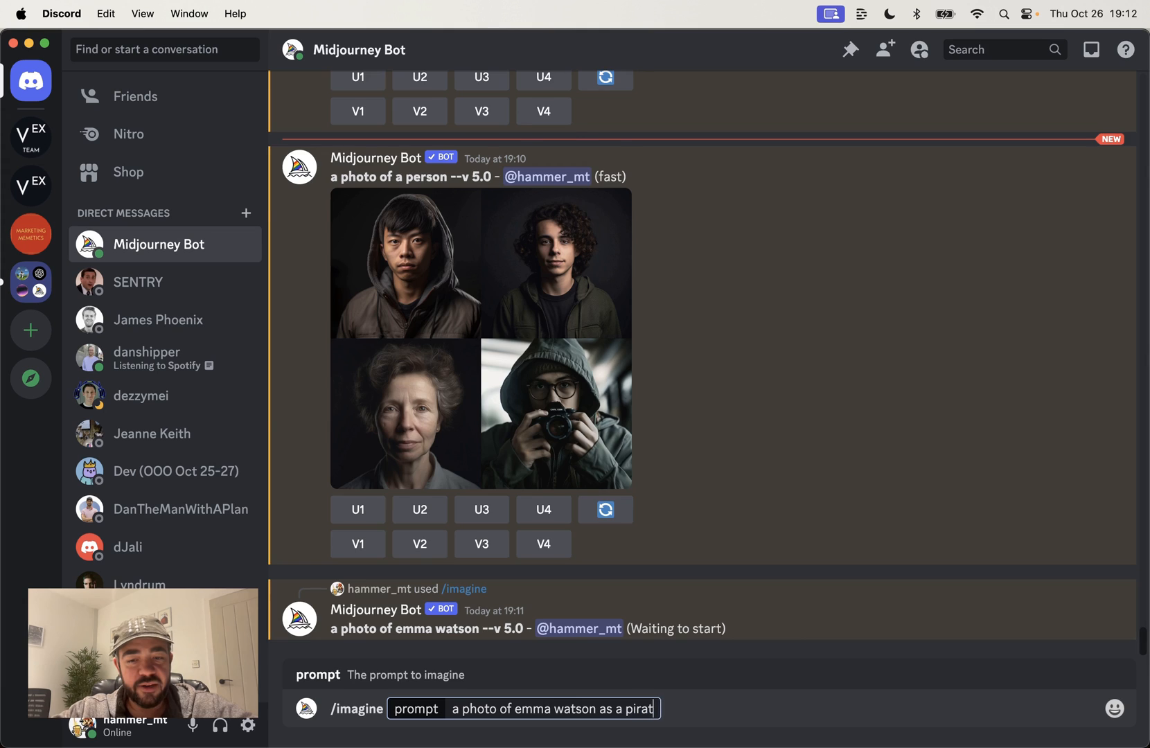
key("enter")
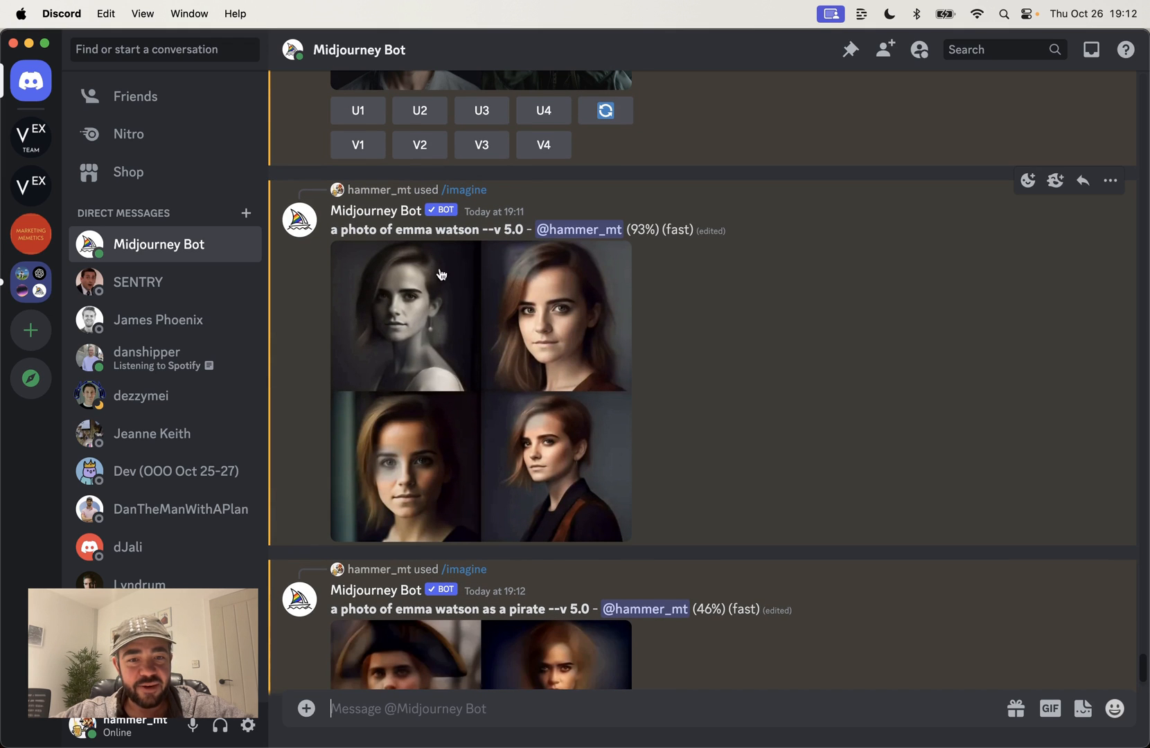
mouse_move(652, 340)
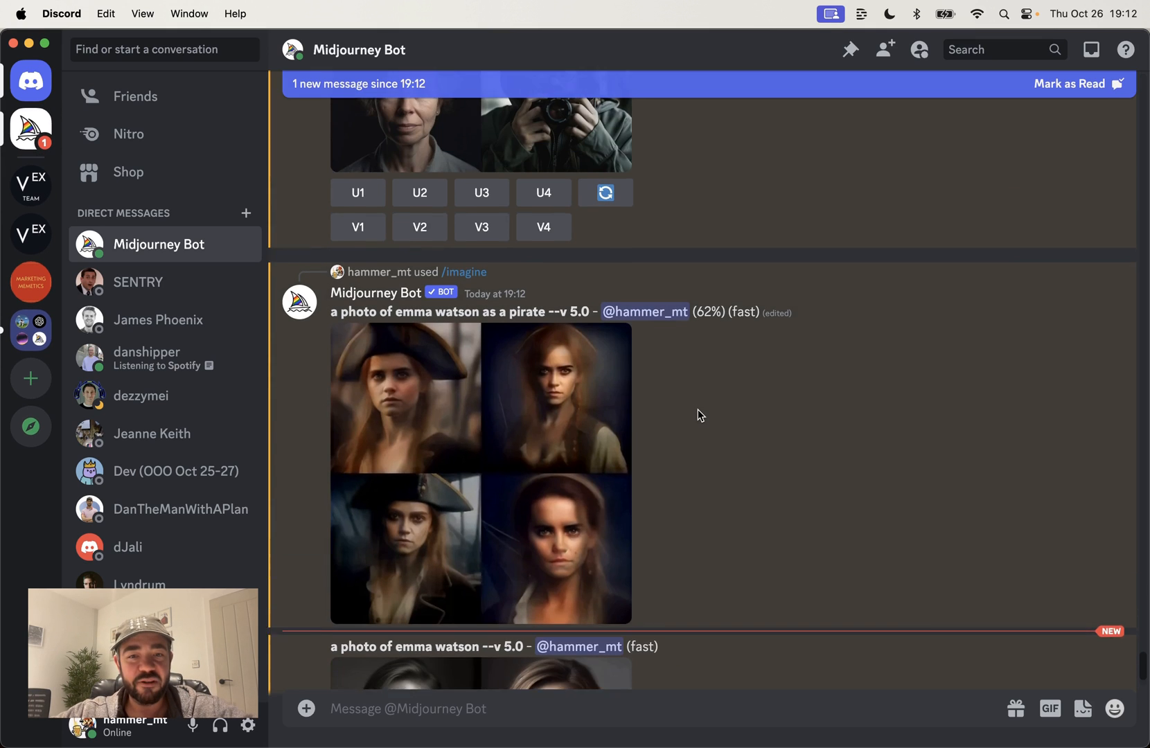
Scroll through the DM to review the finished Emma Watson and pirate four-image grids.
scroll("down", 3)
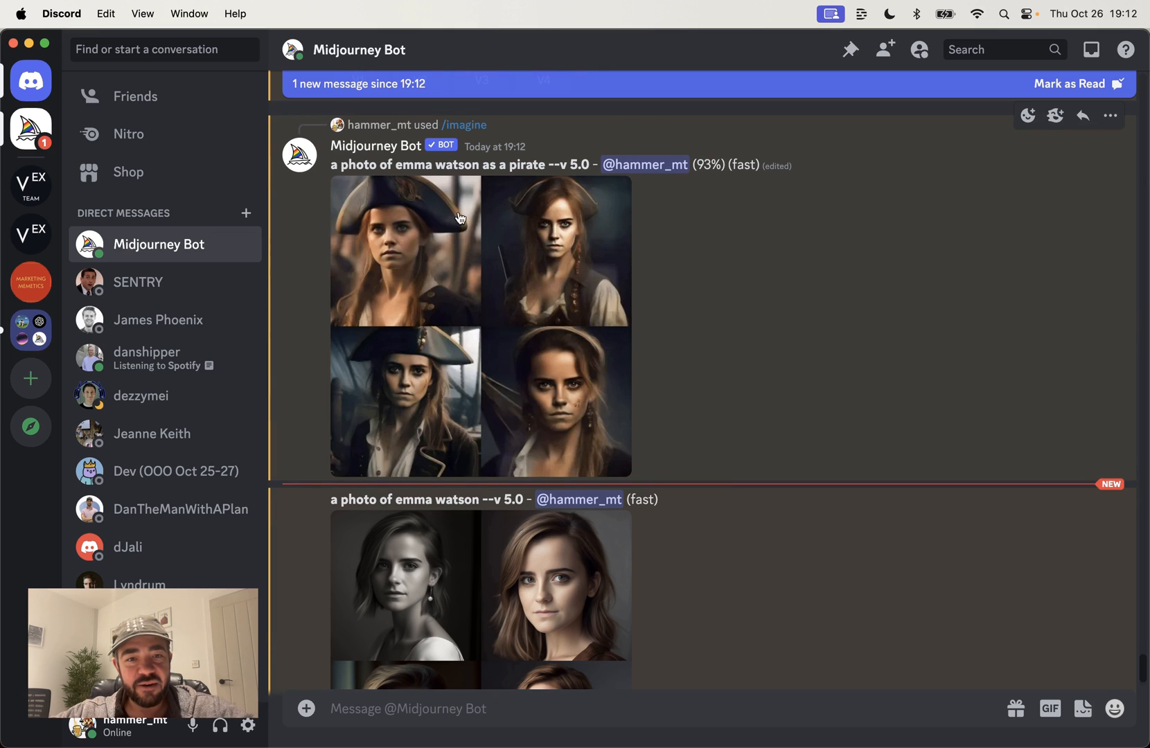
scroll("down", 3)
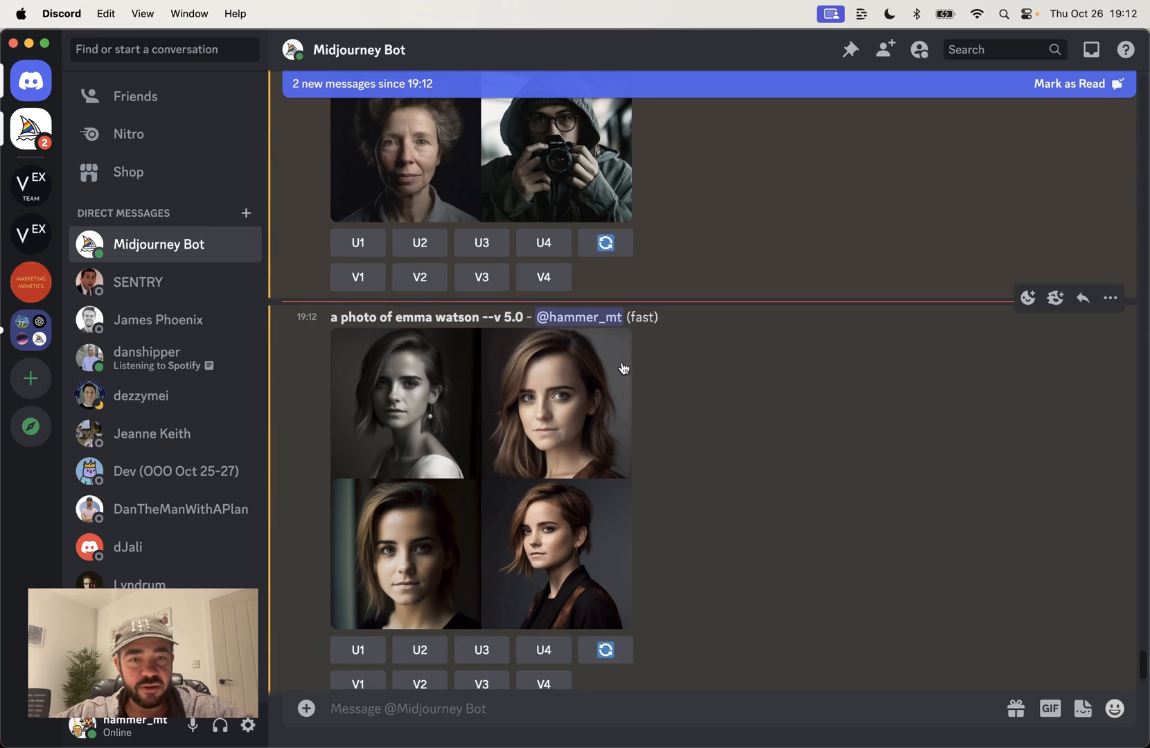
scroll("down", 3)
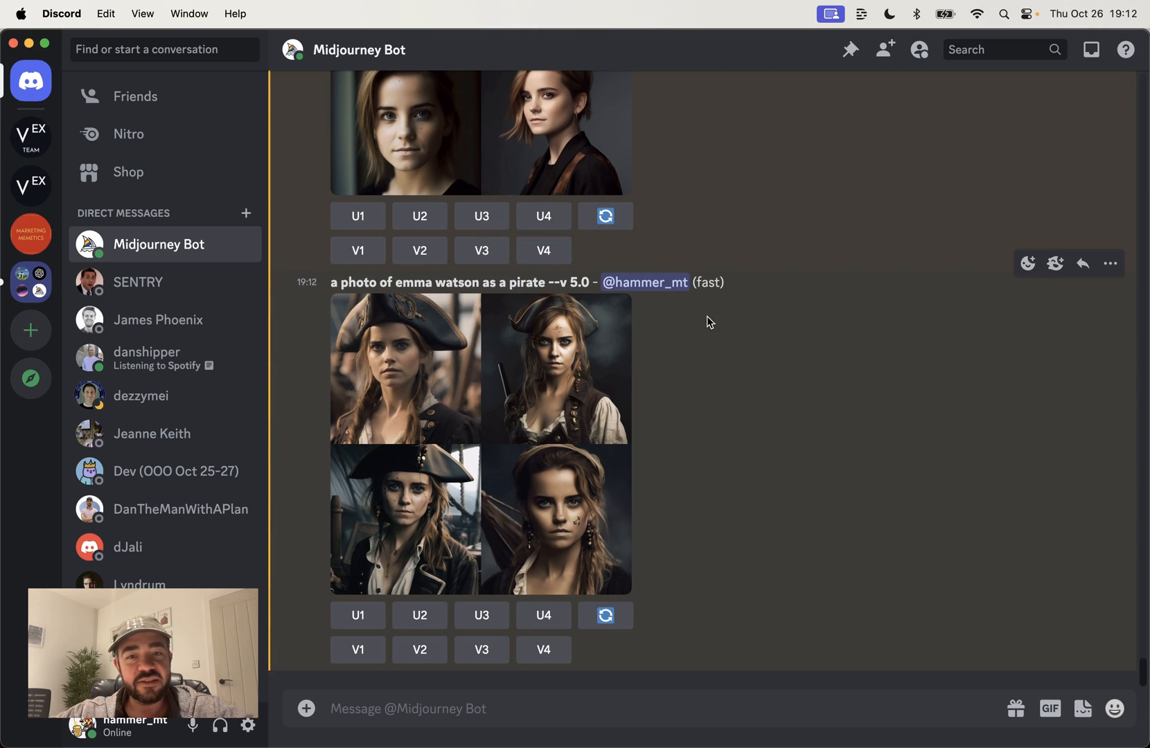
mouse_move(433, 419)
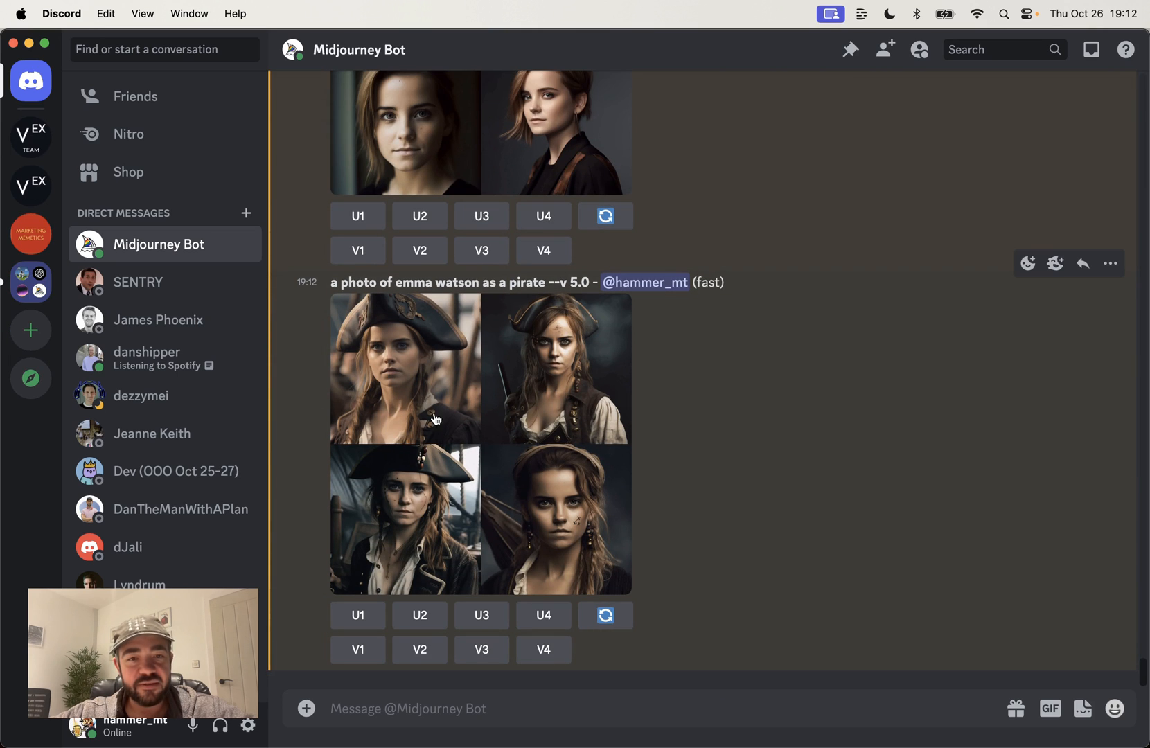
mouse_move(759, 355)
type("/imagine prompt a photo of mathew perry:: 0.2 a photo of jennifer lawrence :: 0.8")
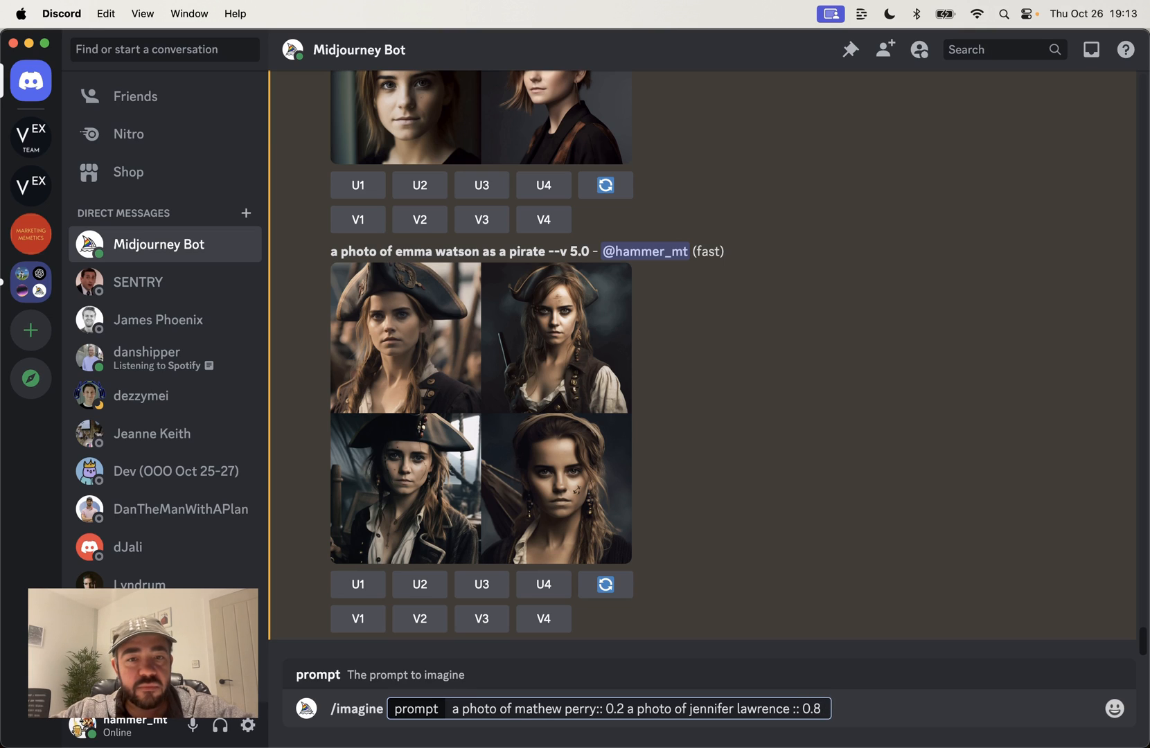
Submit /imagine 'mathew perry :: 0.2 jennifer lawrence :: 0.8 as a pirate'.
type("as a pirate")
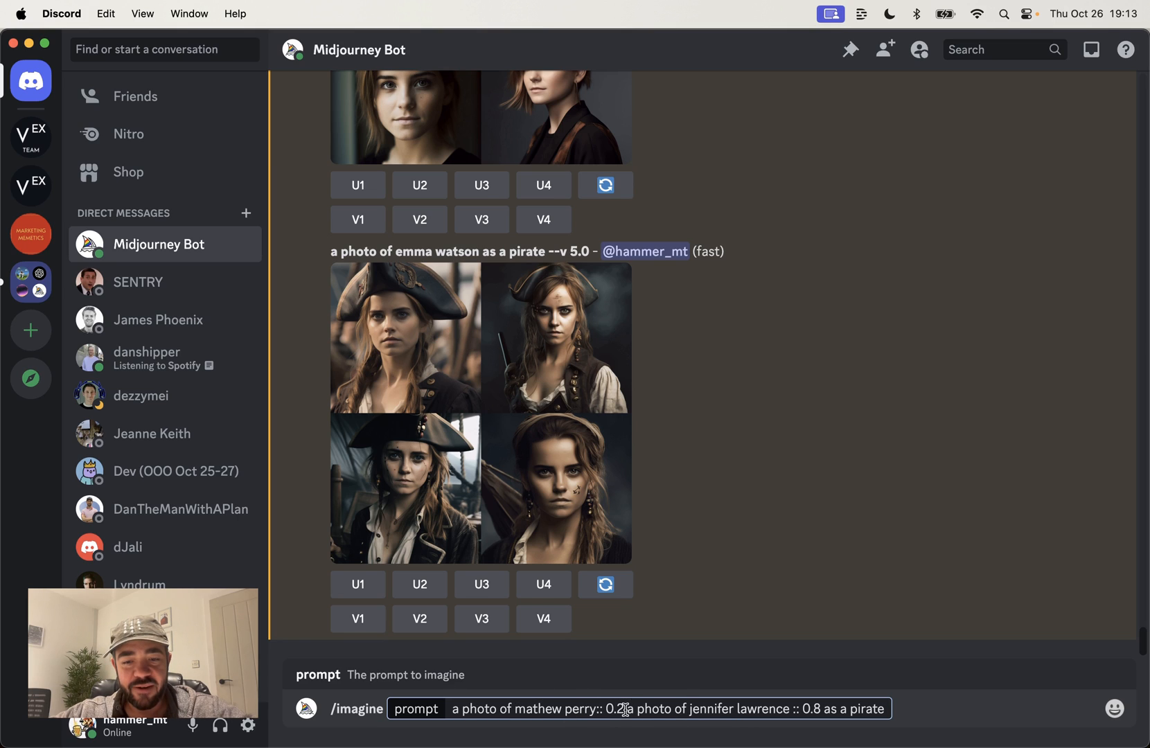
double_click(611, 709)
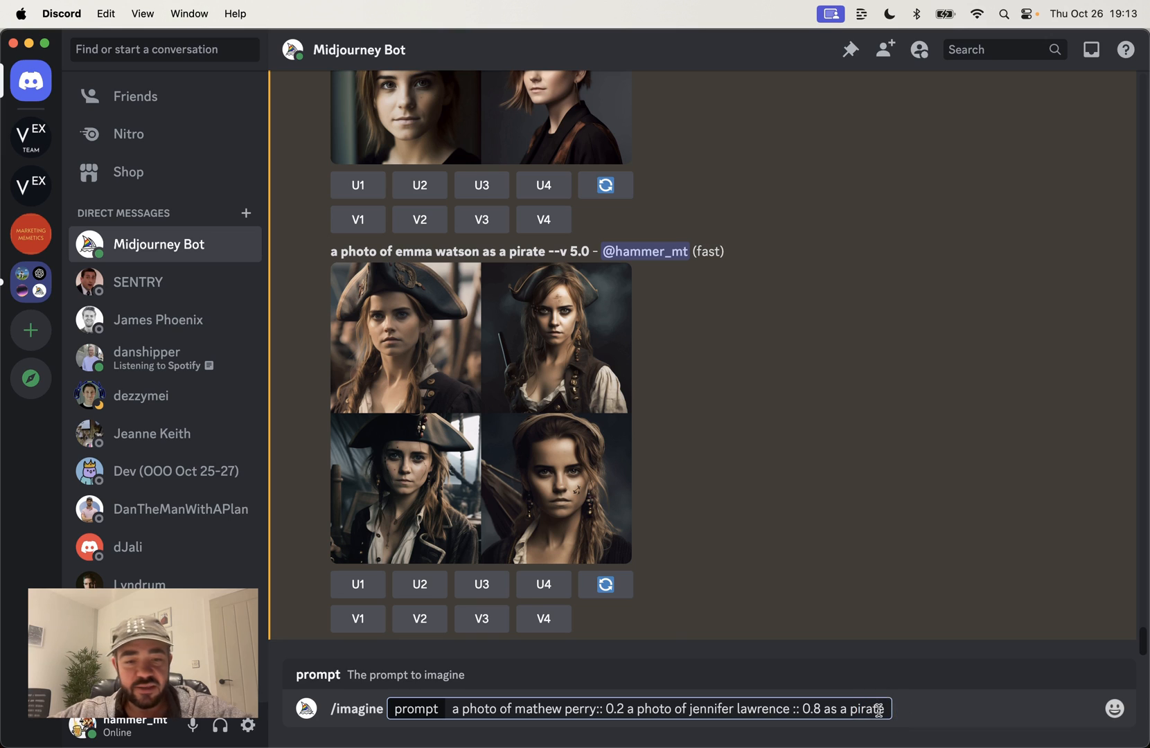
key("enter")
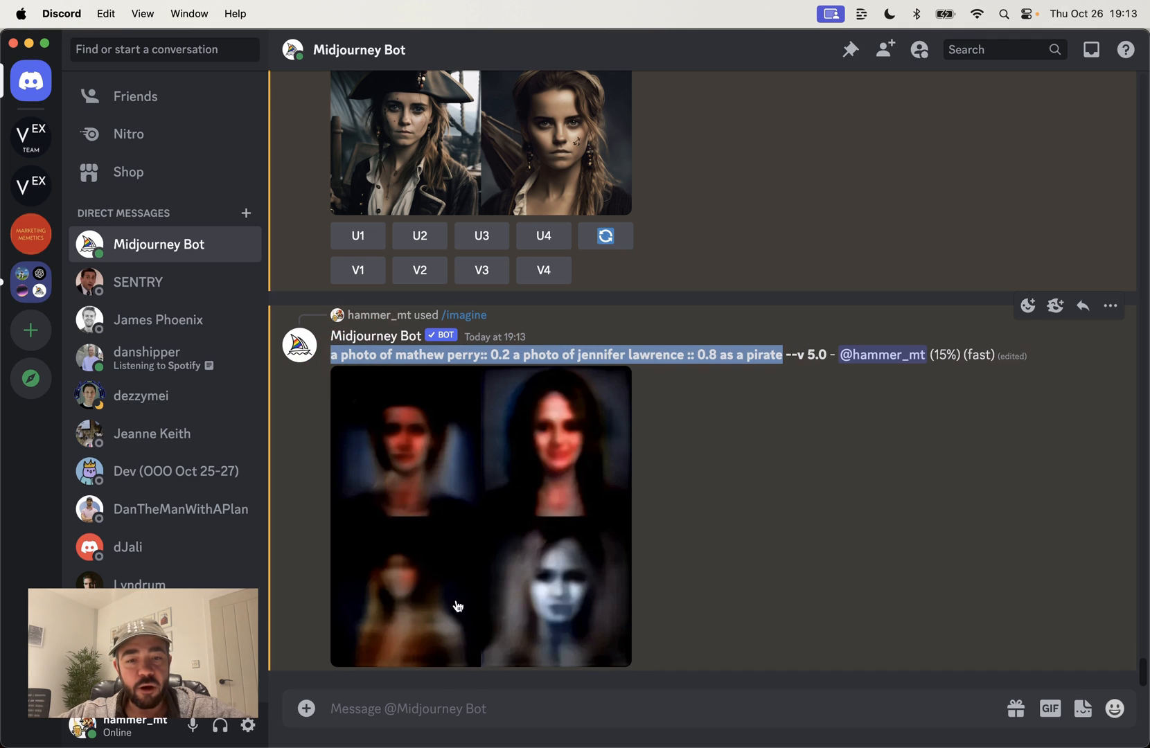
Submit the reversed-weight prompt, Perry 0.8 and Lawrence 0.2 as a pirate, and watch it render.
type("/")
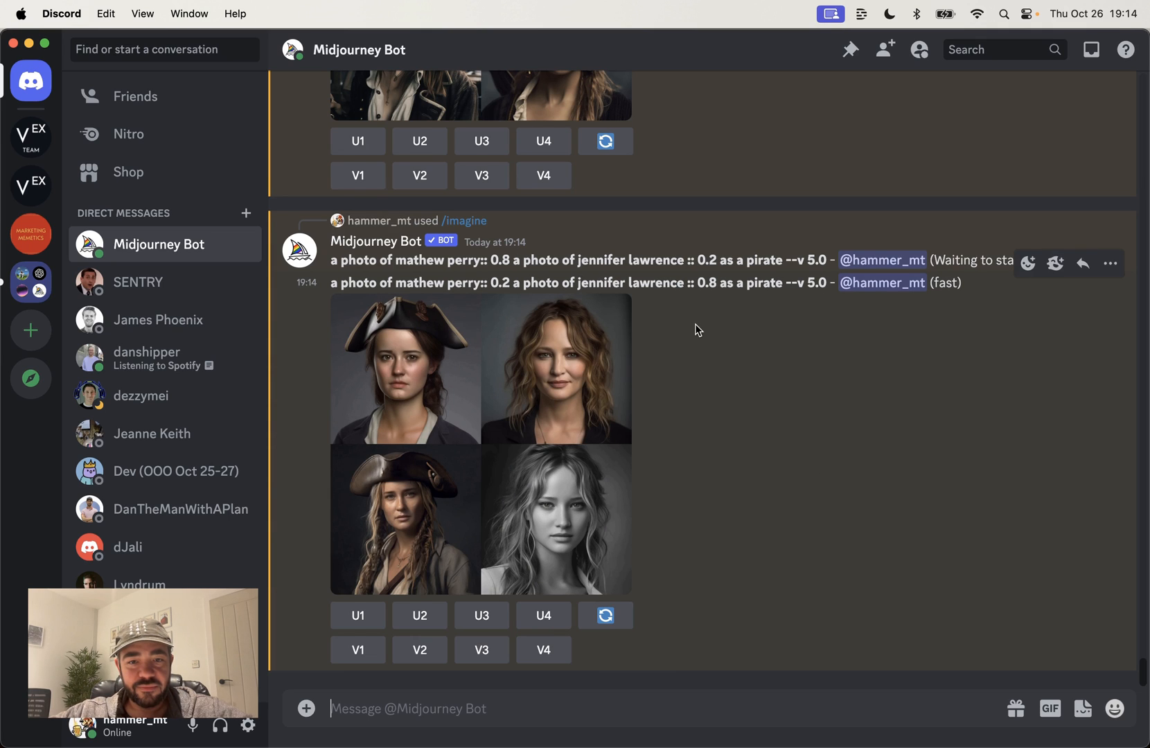
scroll("down", 3)
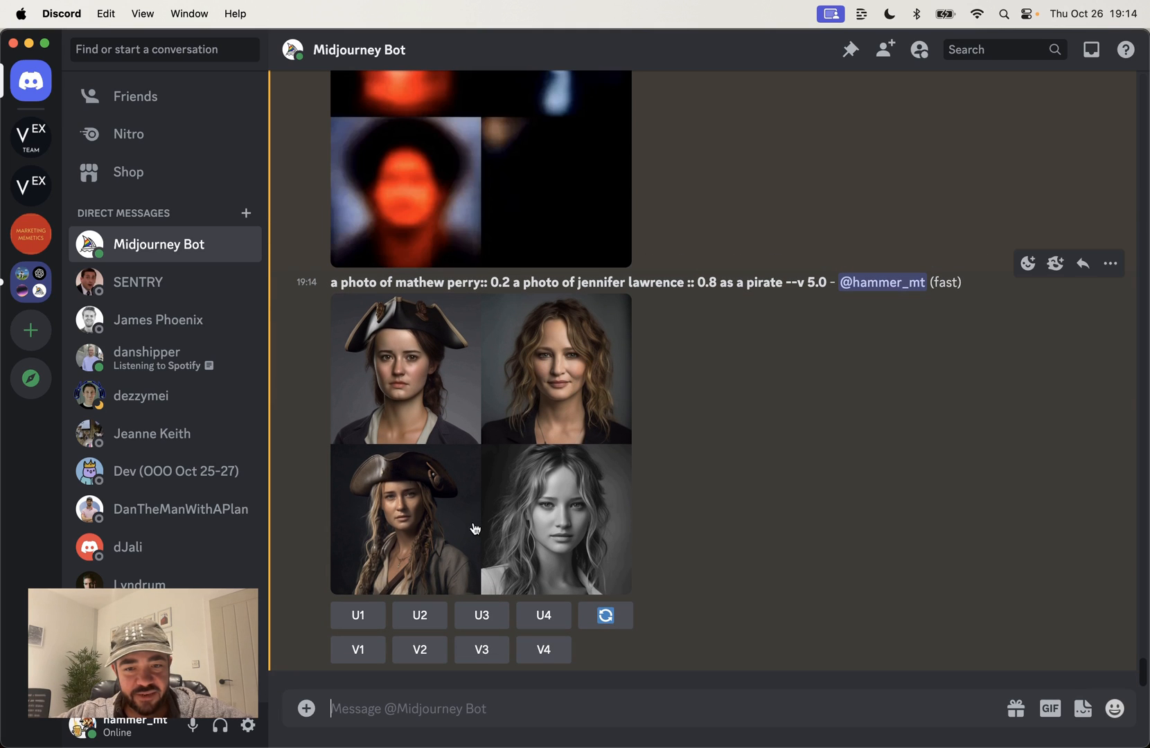
mouse_move(549, 346)
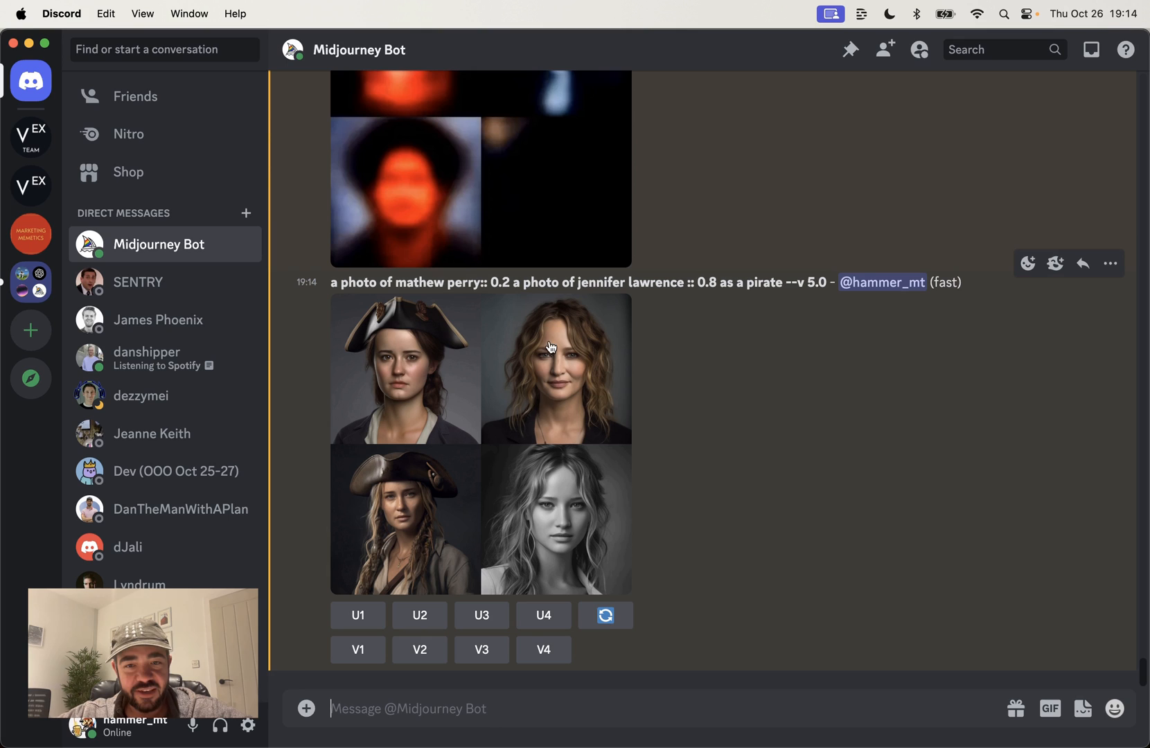
mouse_move(635, 356)
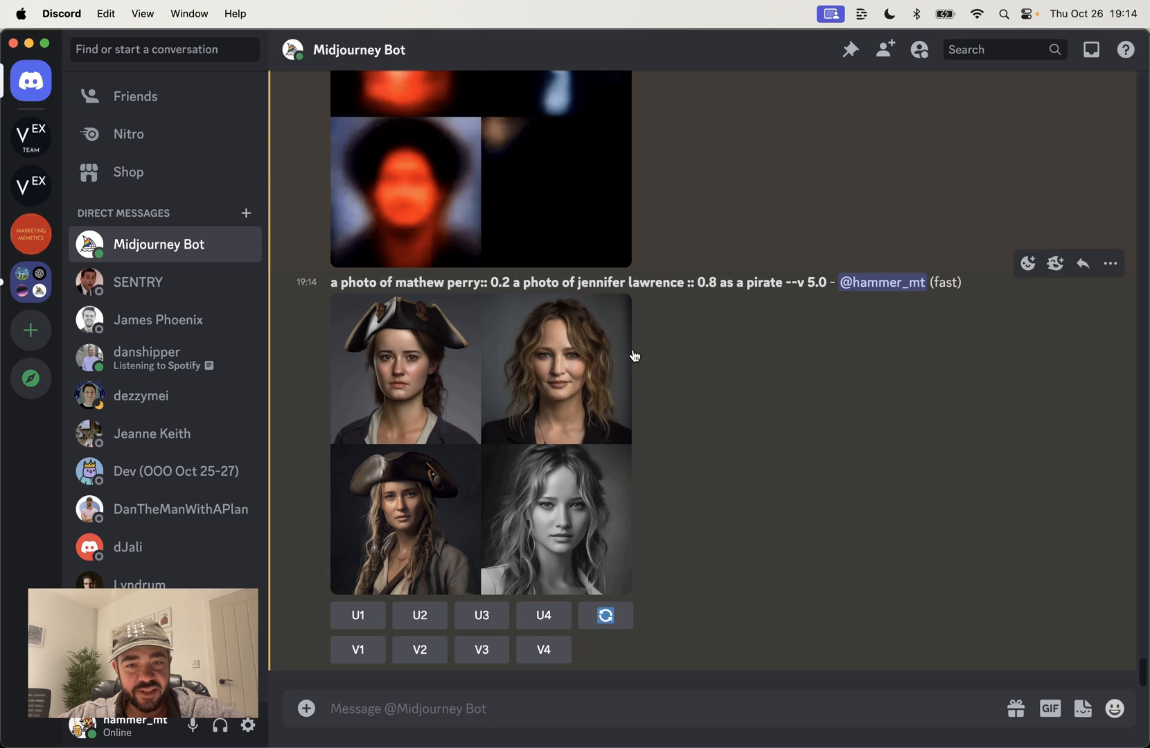
scroll("down", 3)
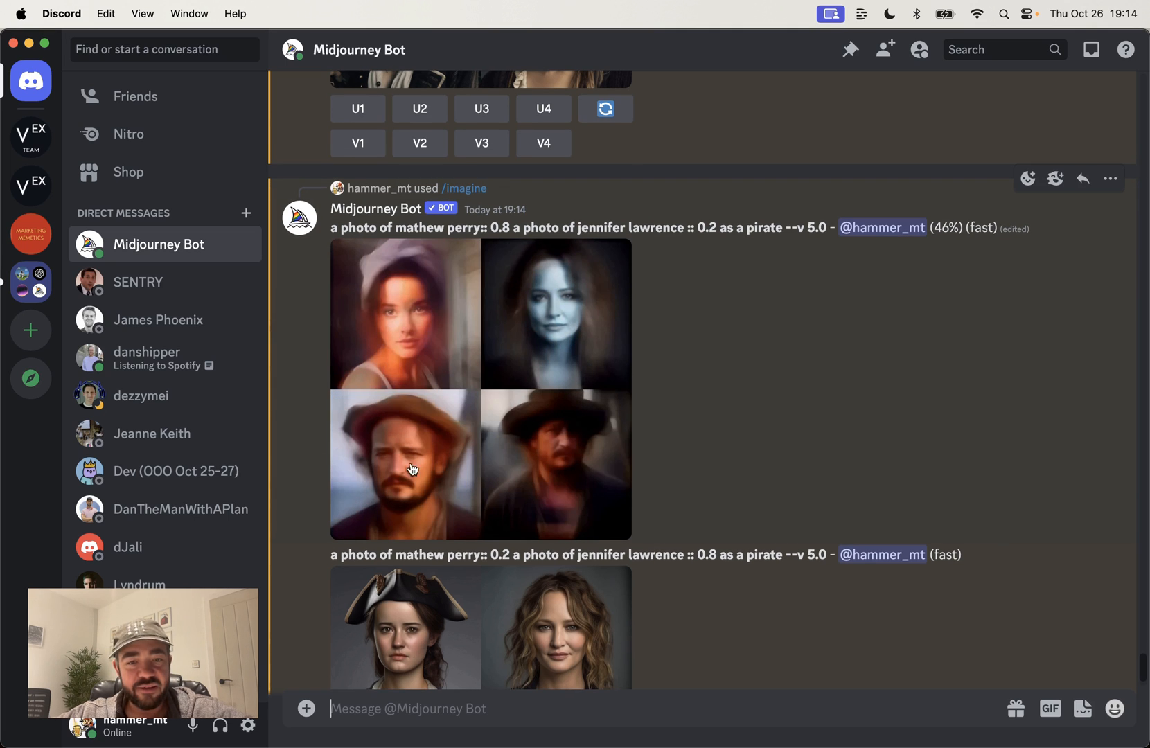
mouse_move(746, 429)
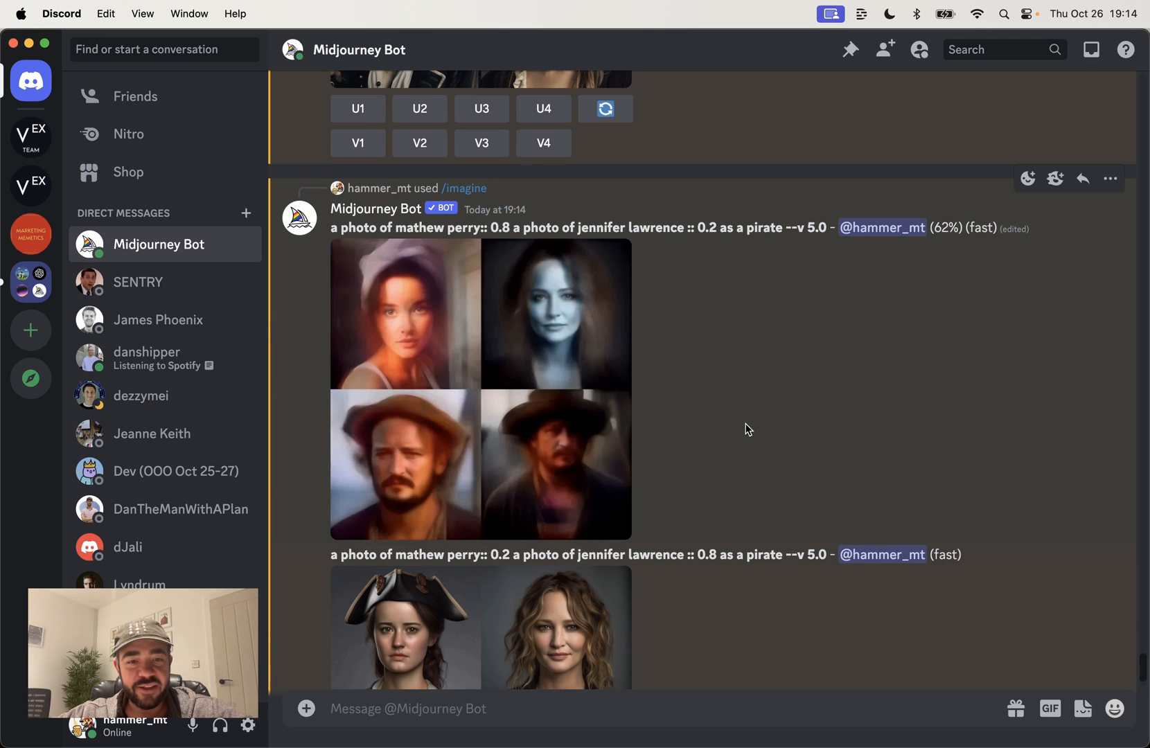
scroll("down", 3)
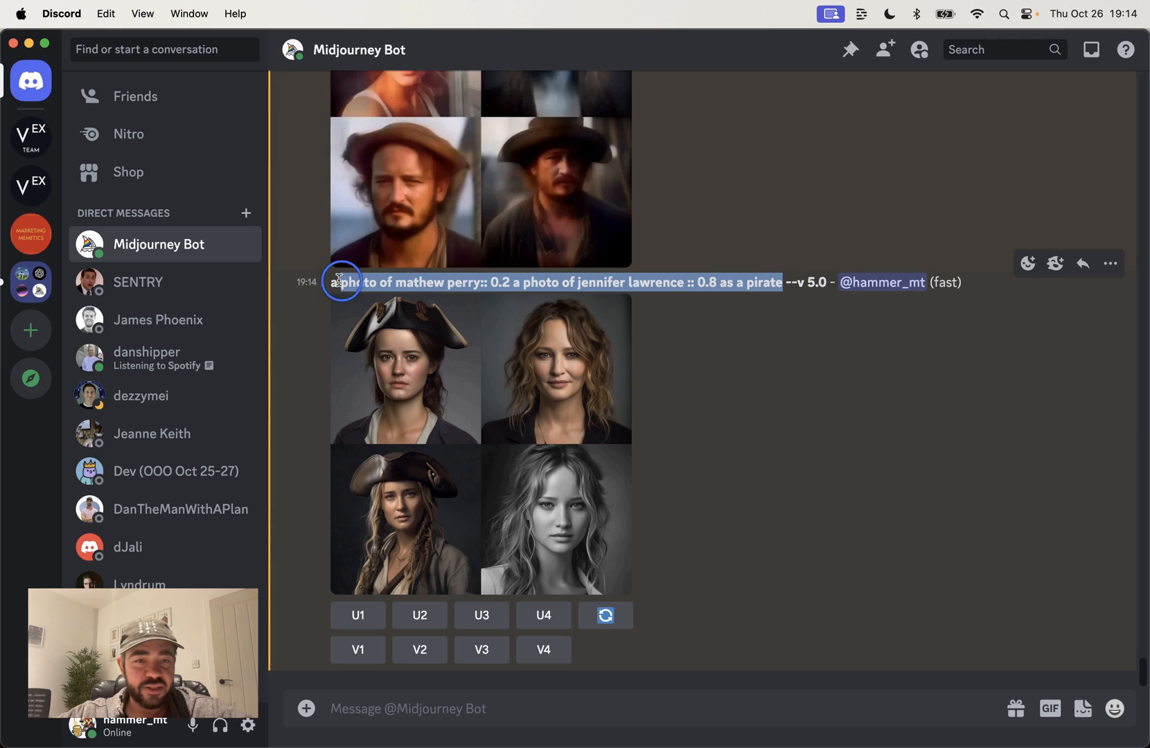
Swap Jennifer Lawrence for 'emma watson' and submit the Perry 0.2, Watson 0.8 pirate blend.
type("/")
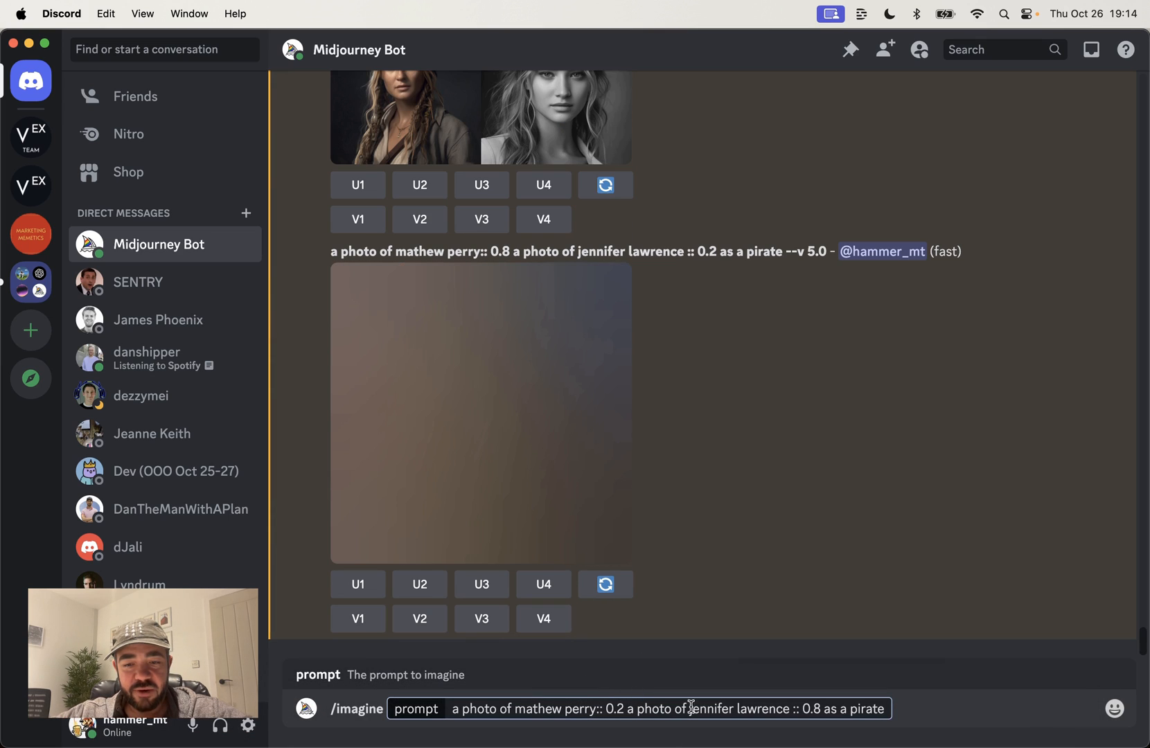
double_click(734, 709)
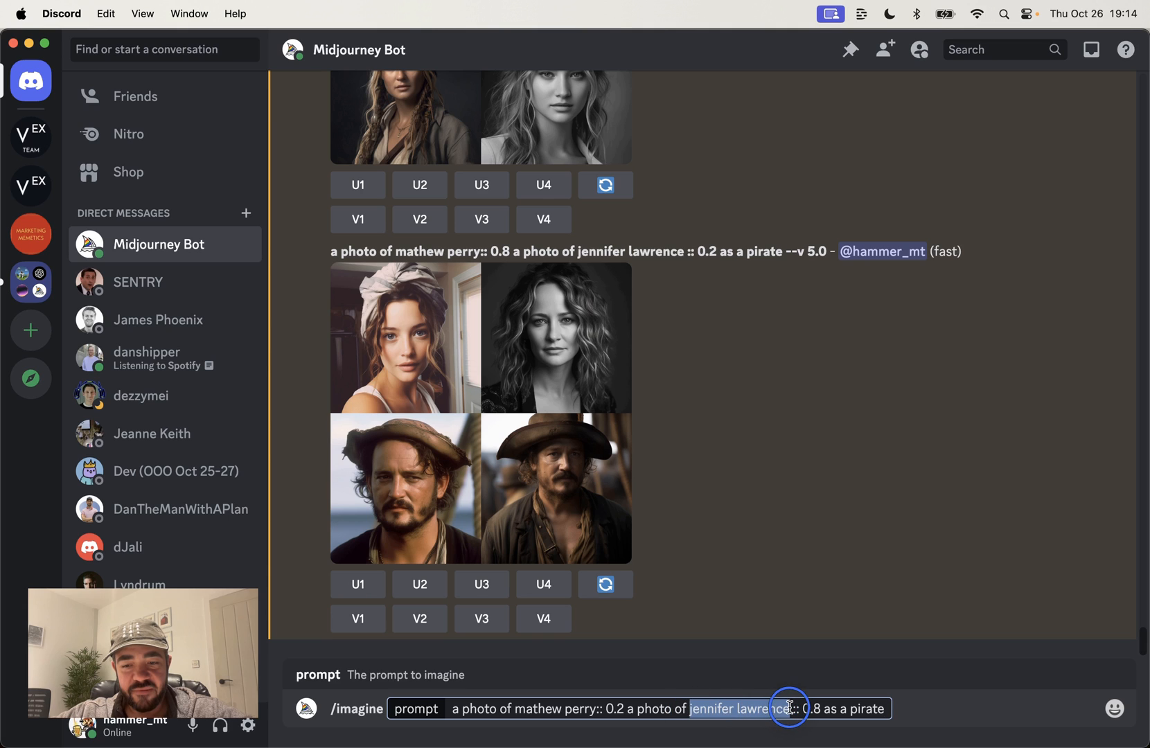
type("emma watson")
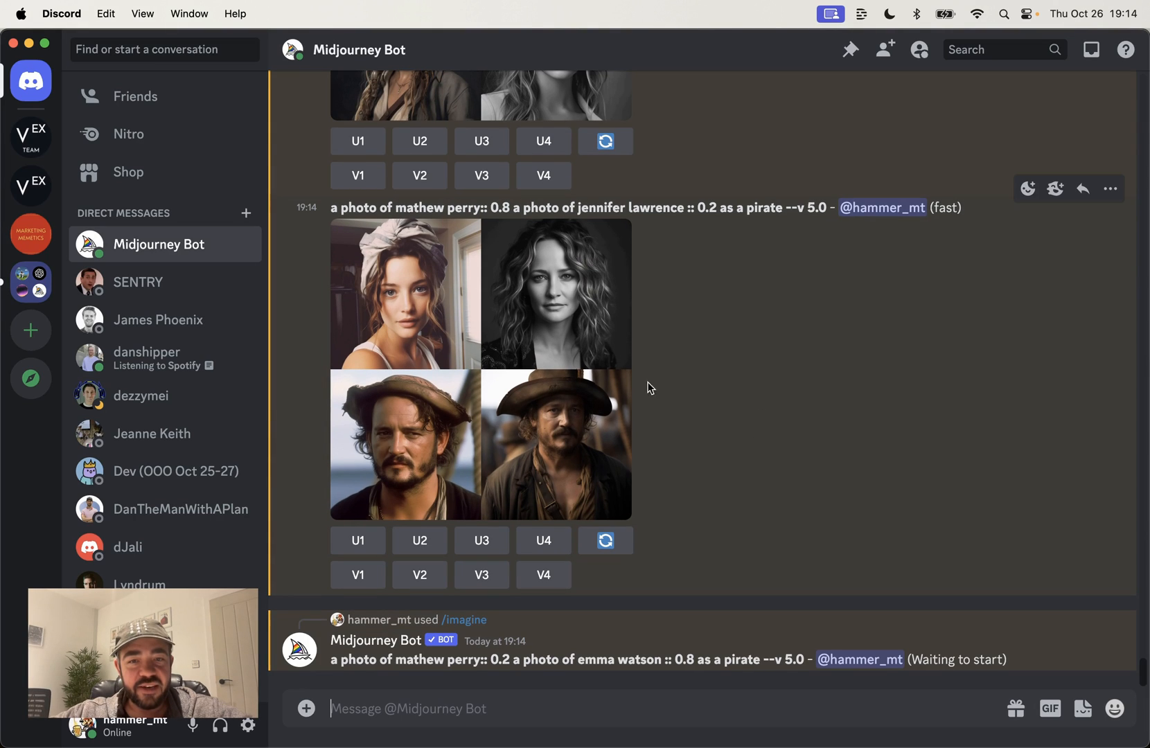
mouse_move(403, 433)
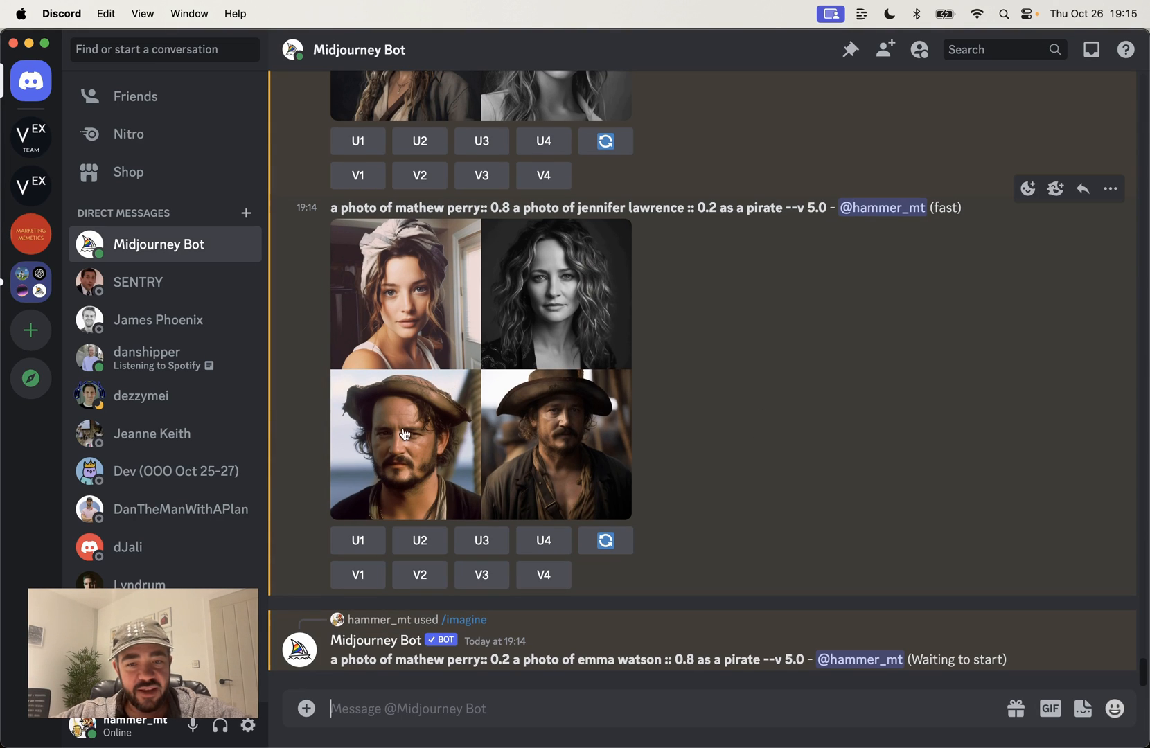
mouse_move(518, 465)
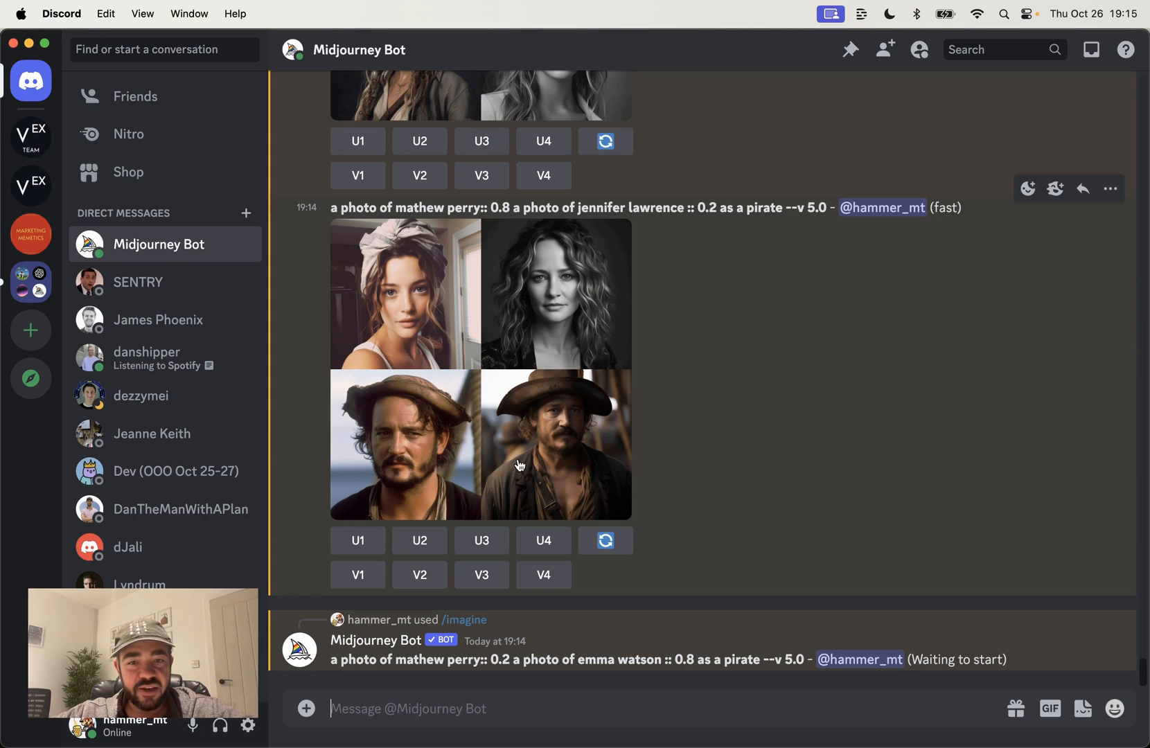
mouse_move(698, 441)
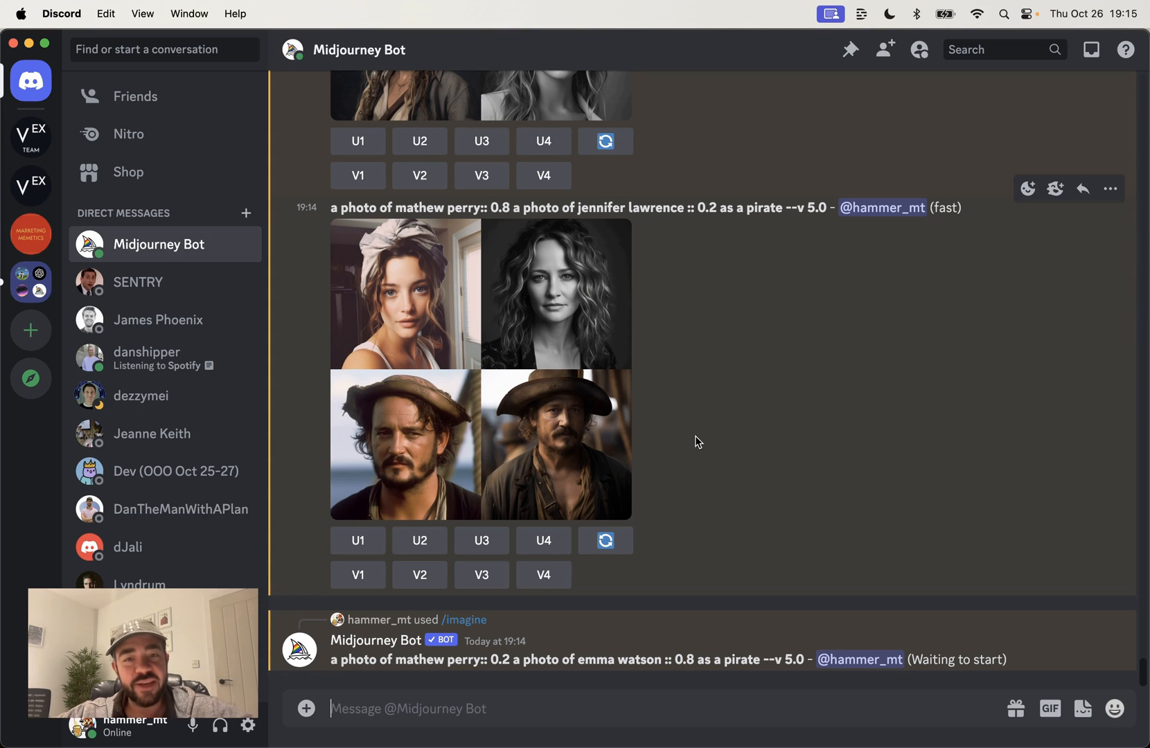
scroll("down", 3)
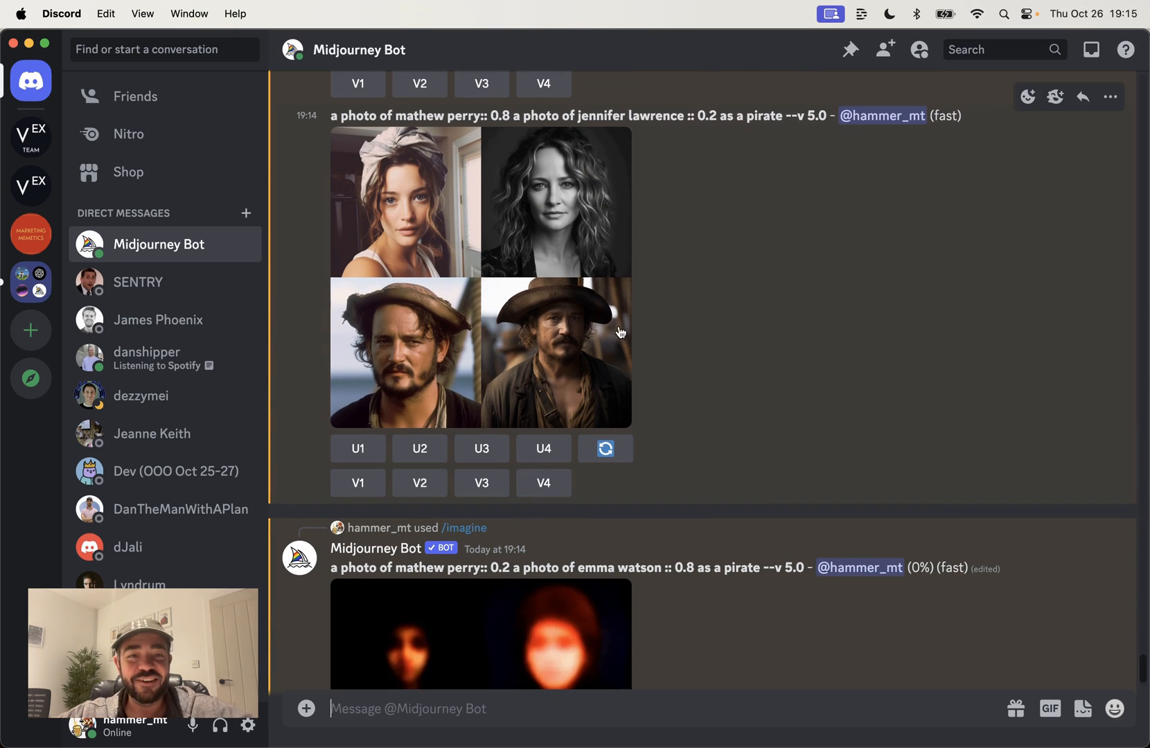
scroll("down", 3)
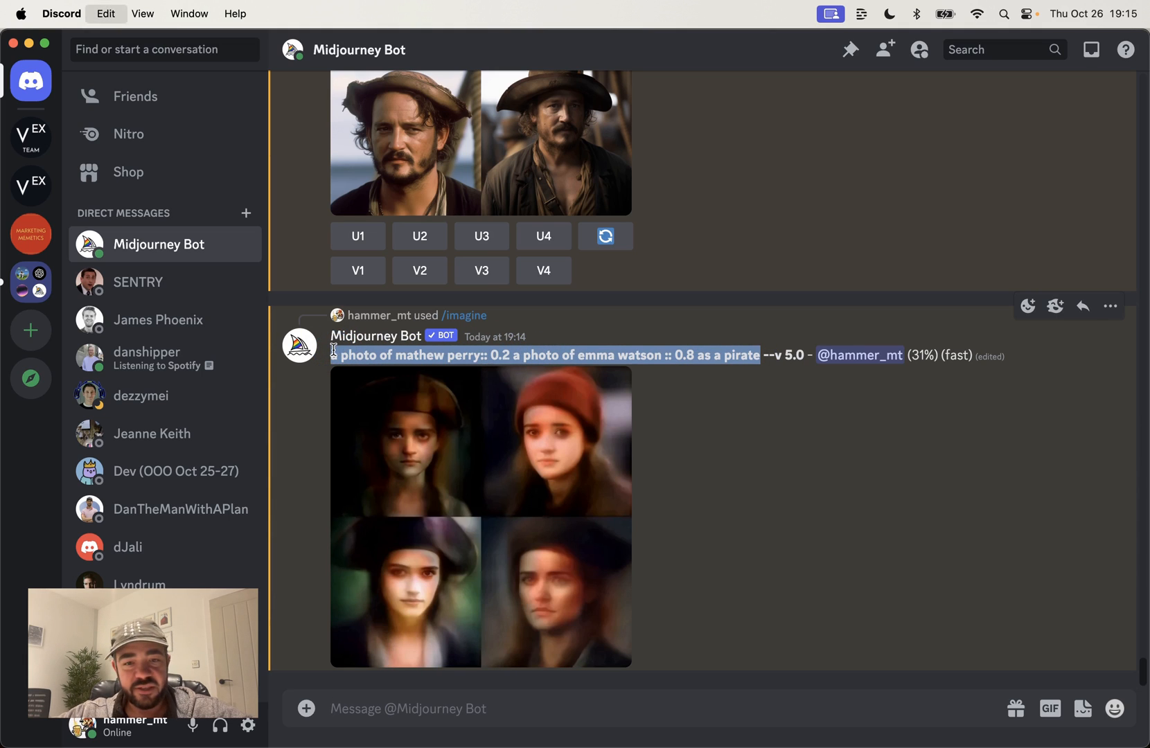
Swap Mathew Perry for 'amber heard' and submit the Heard 0.2, Watson 0.8 pirate blend.
type("/")
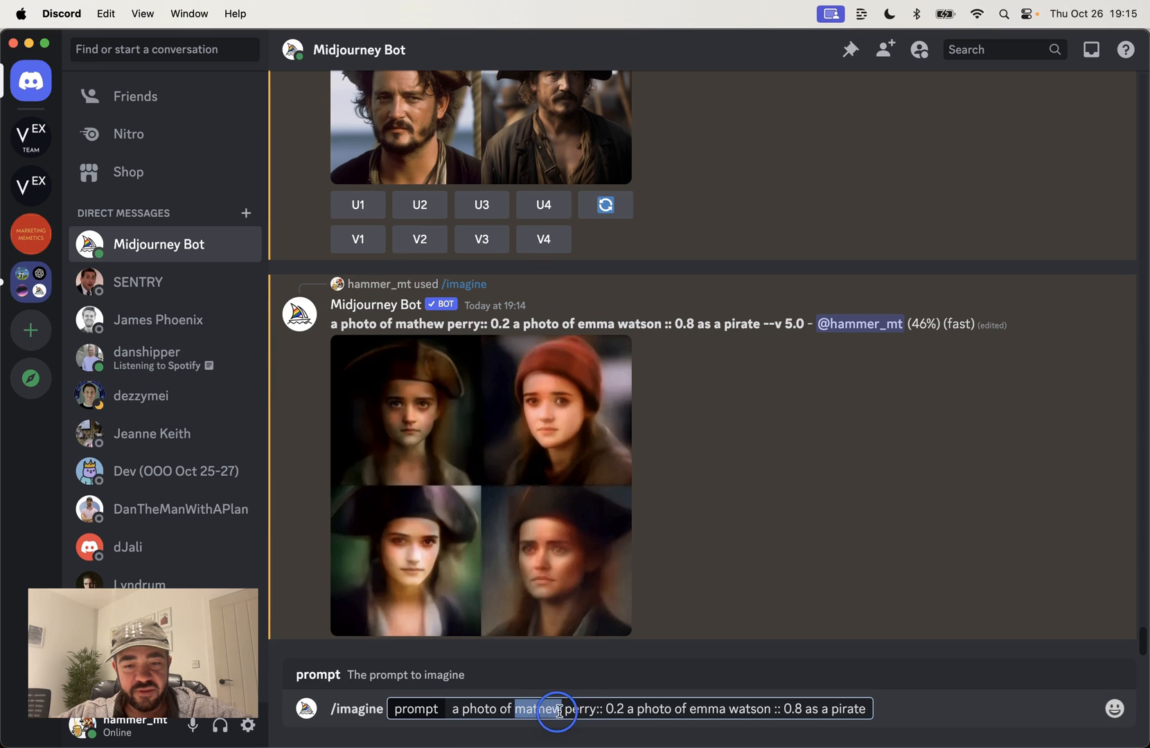
type("amber heard")
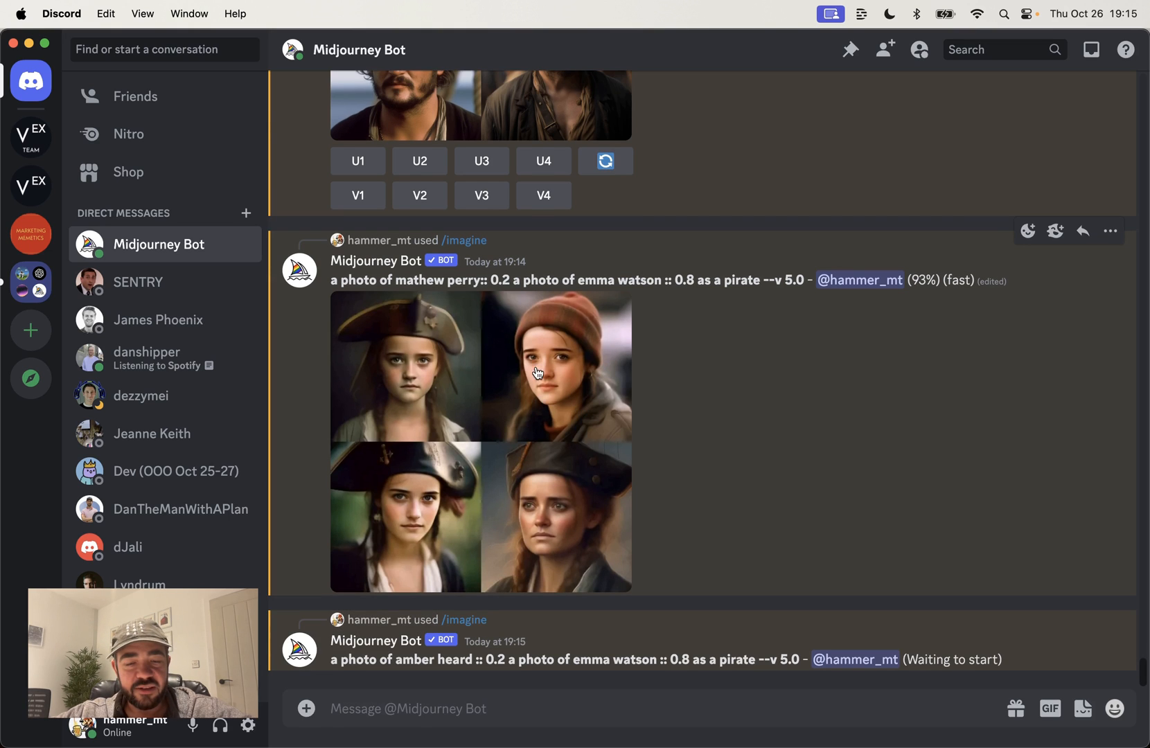
scroll("down", 3)
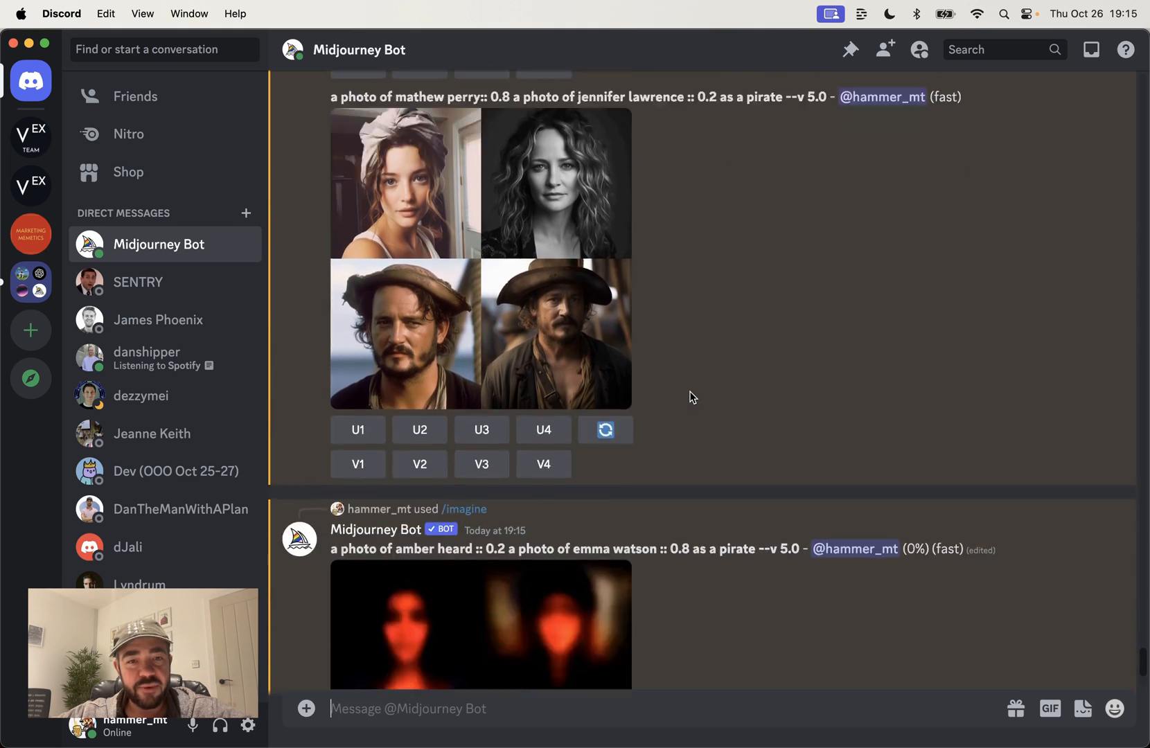
Scroll down to the completed Amber Heard 0.2 / Emma Watson 0.8 pirate grid.
scroll("down", 3)
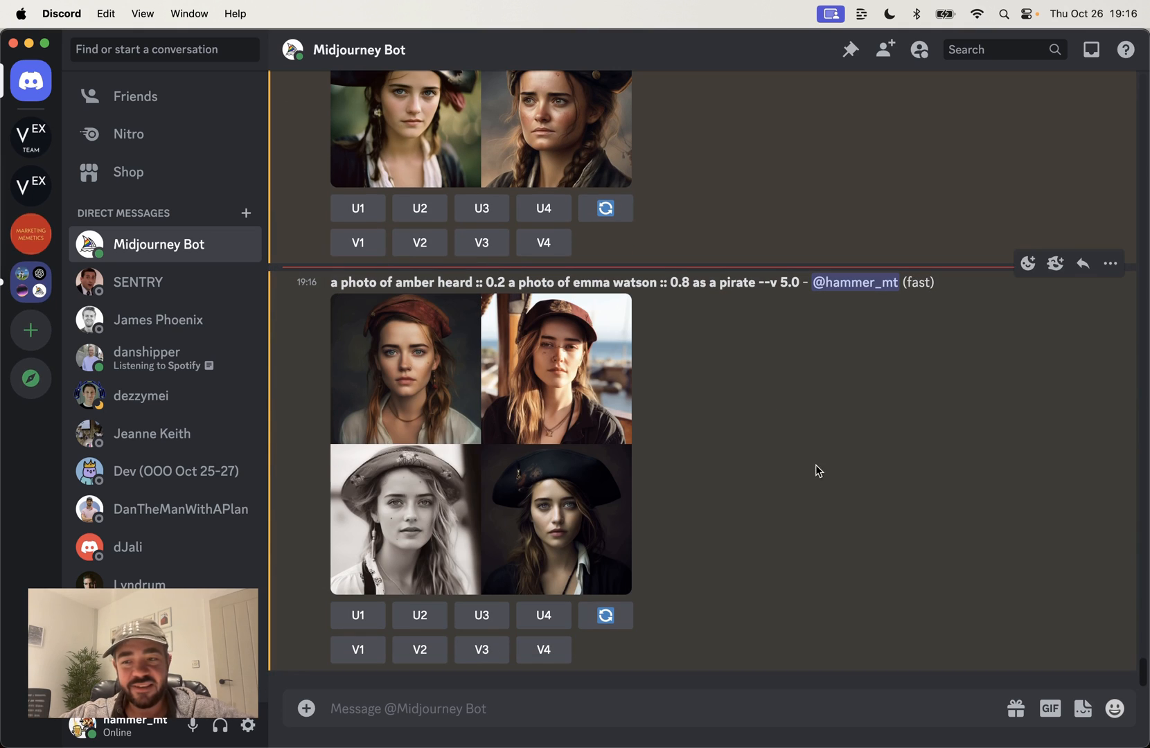
mouse_move(1133, 385)
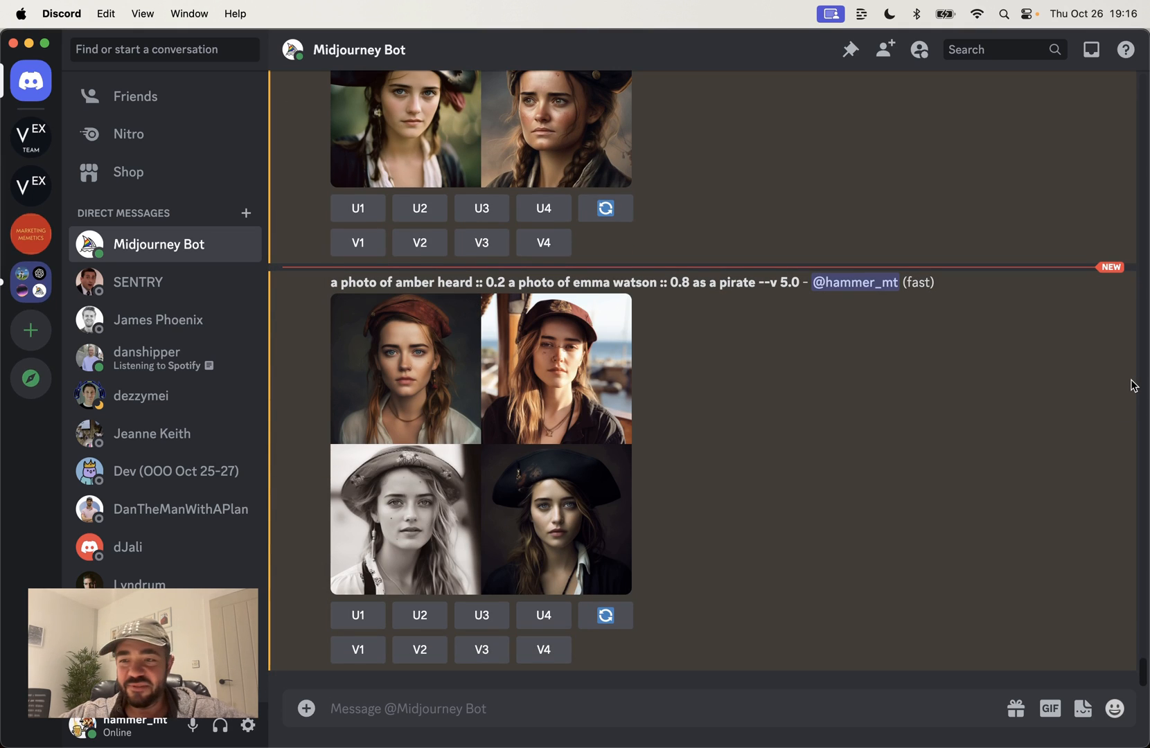